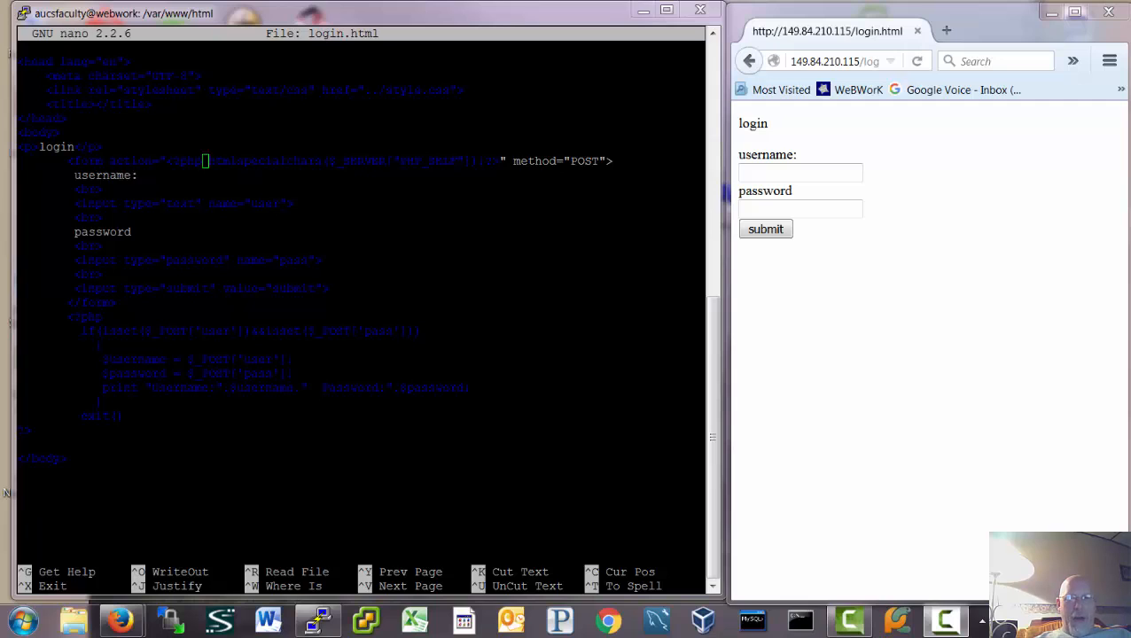
pyautogui.moveTo(876, 227)
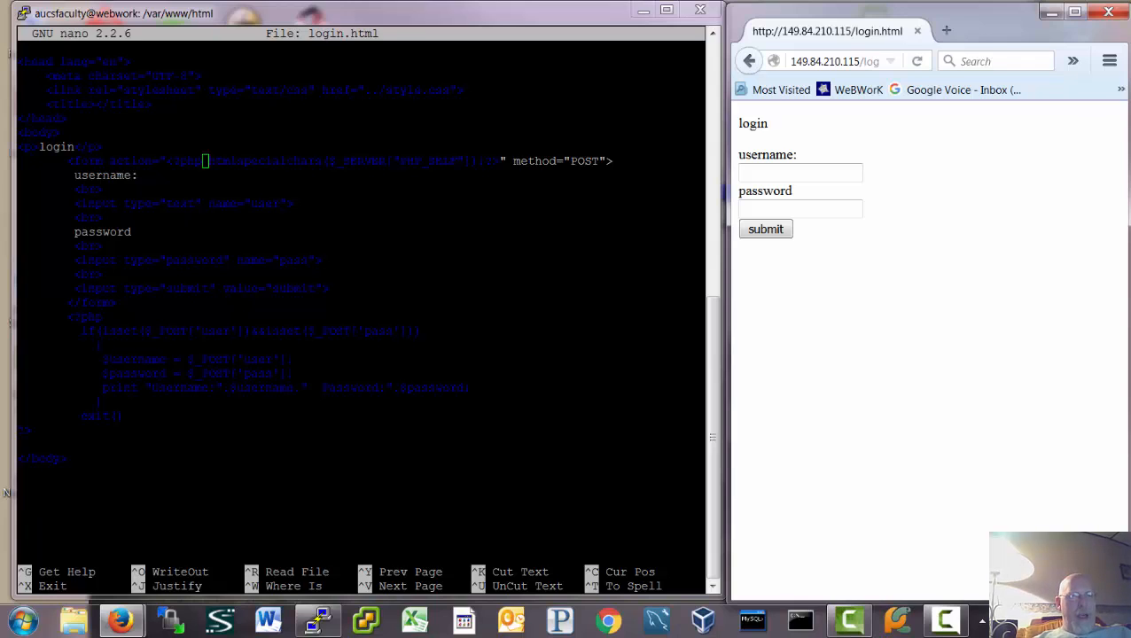
pyautogui.click(799, 172)
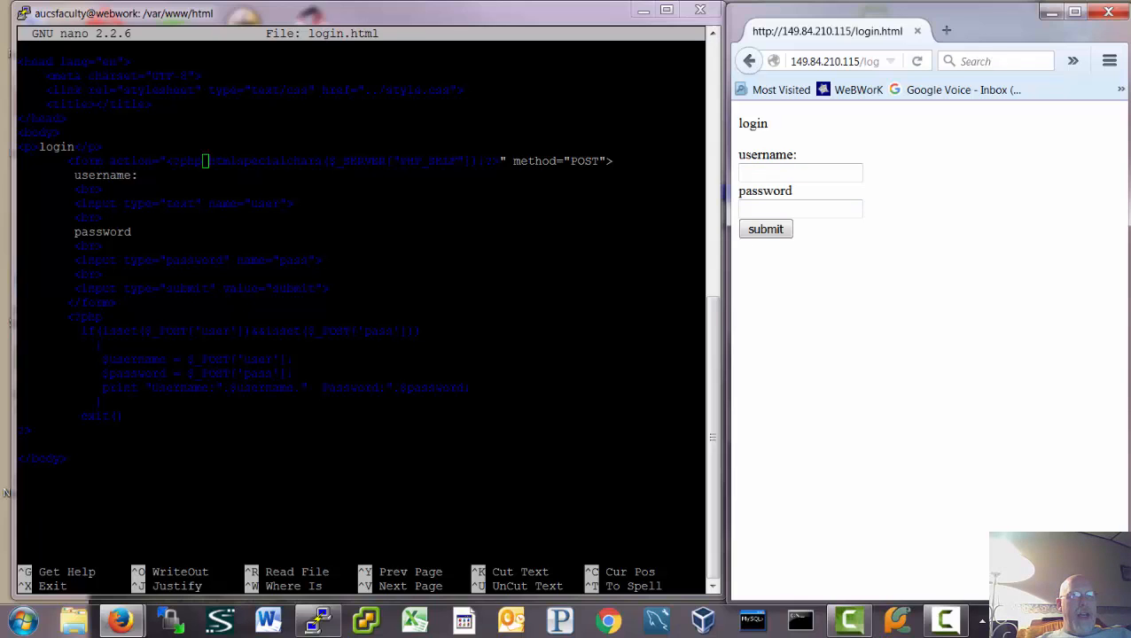
pyautogui.click(800, 172)
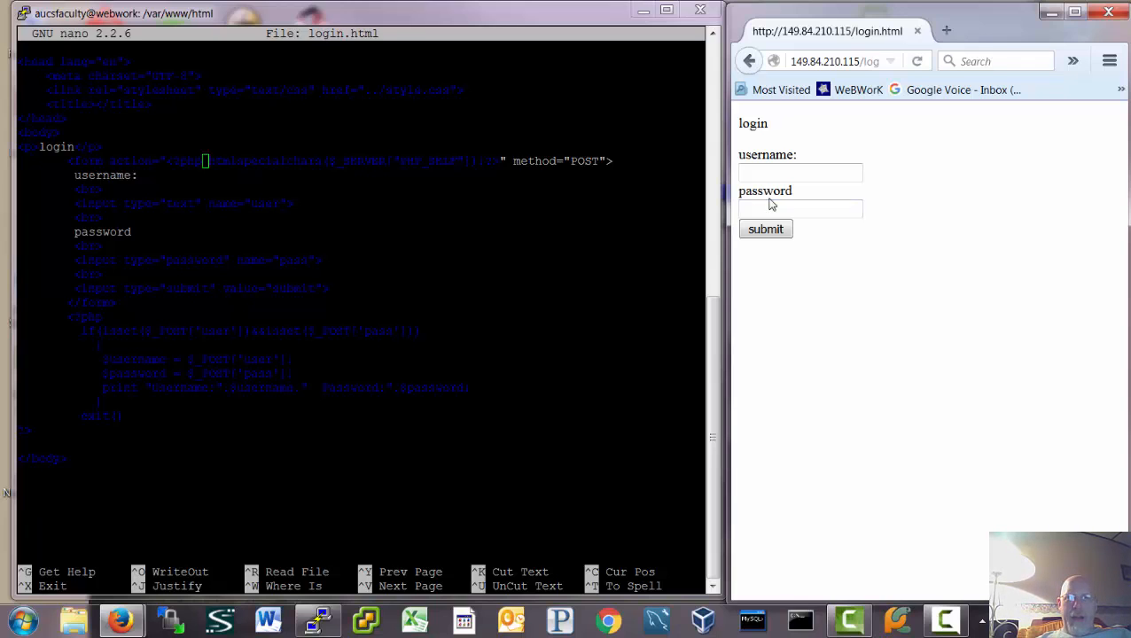
pyautogui.click(799, 172)
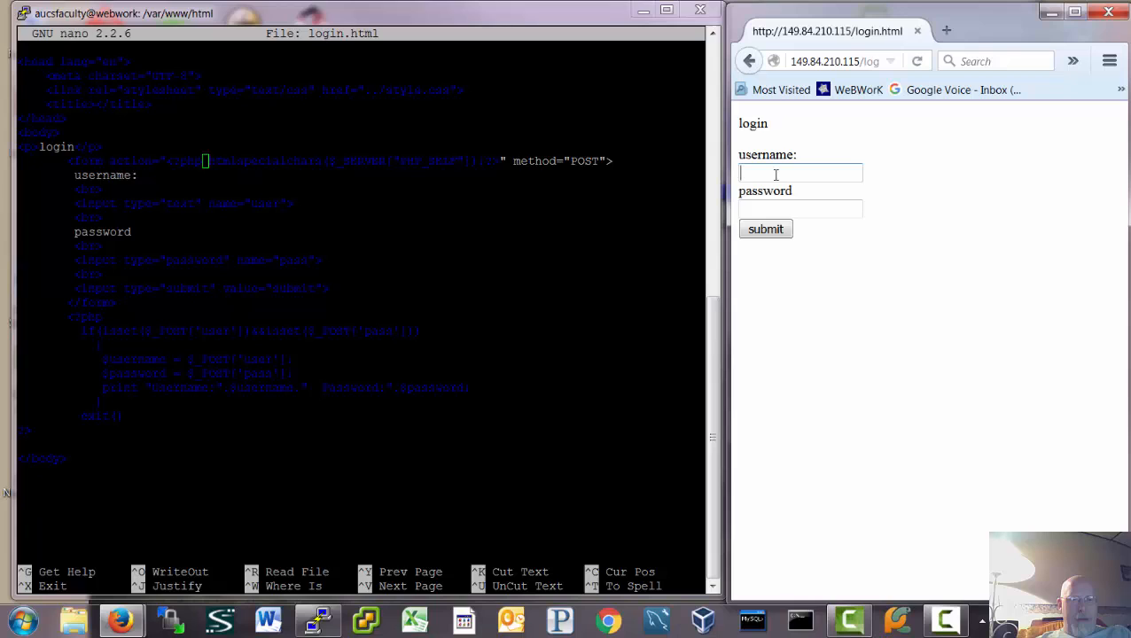
pyautogui.write('darwyn')
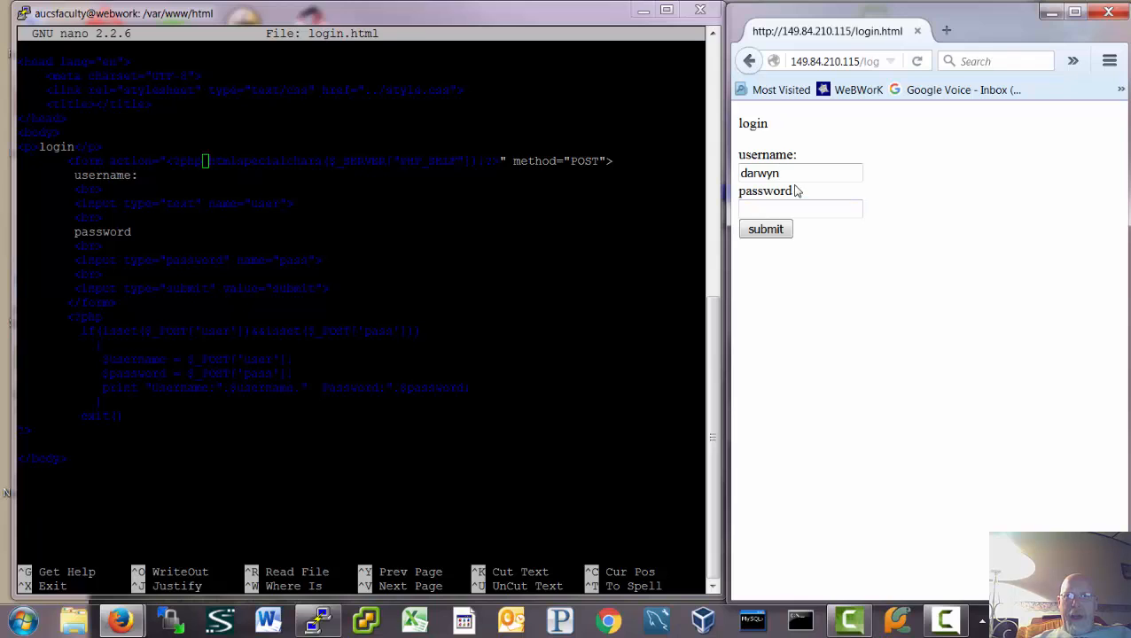
pyautogui.click(799, 174)
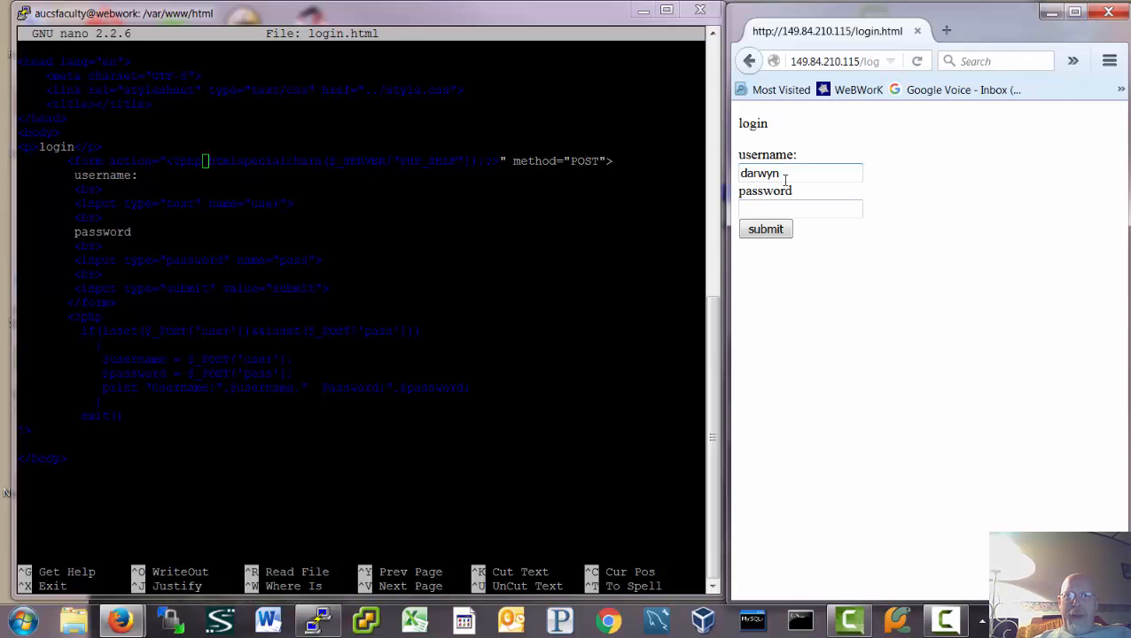
pyautogui.press('Backspace')
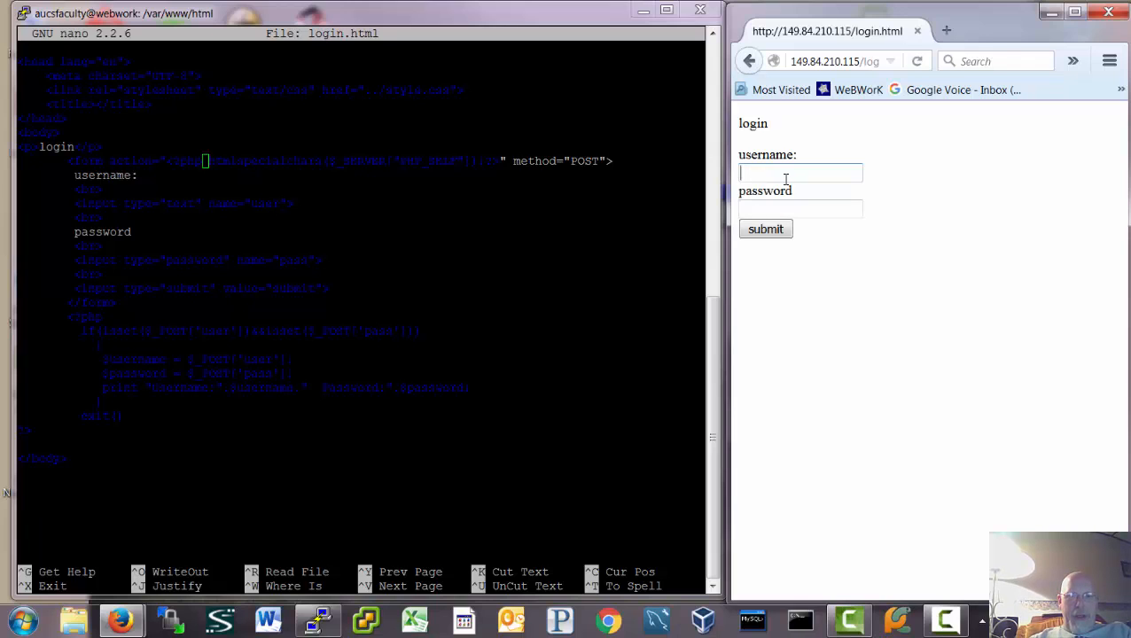
pyautogui.write('darwyn')
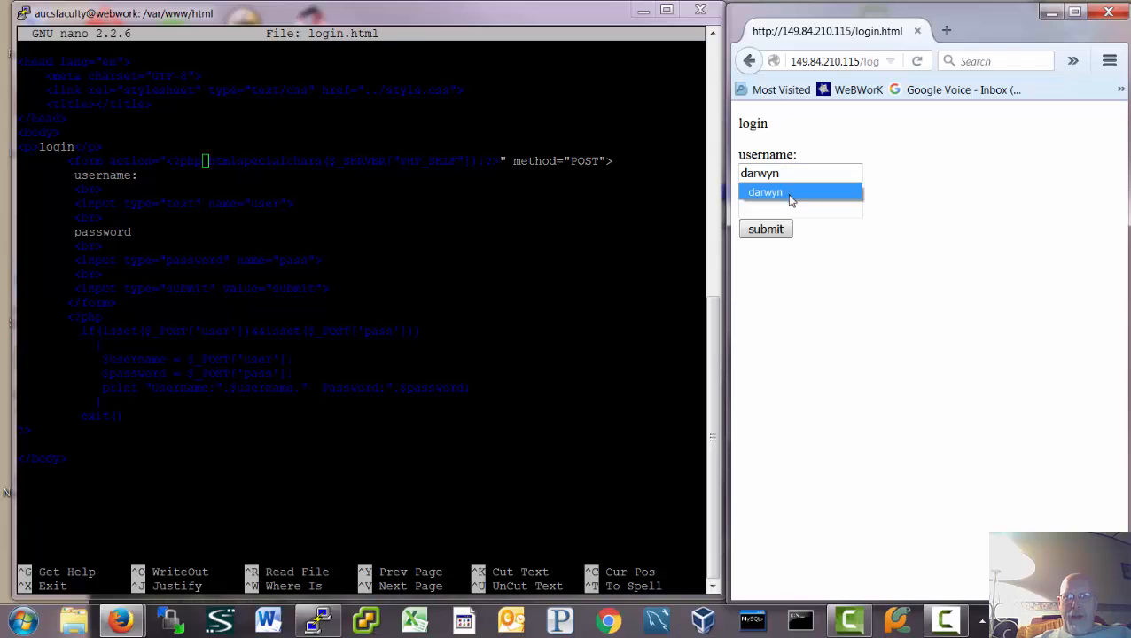
pyautogui.click(800, 208)
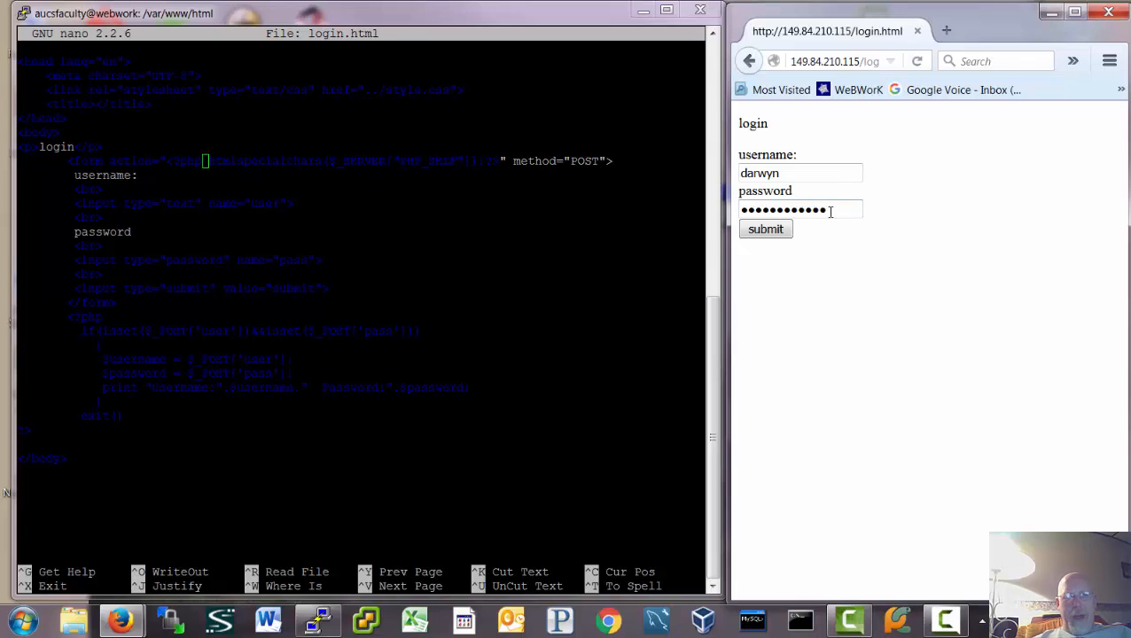
pyautogui.press('backspace')
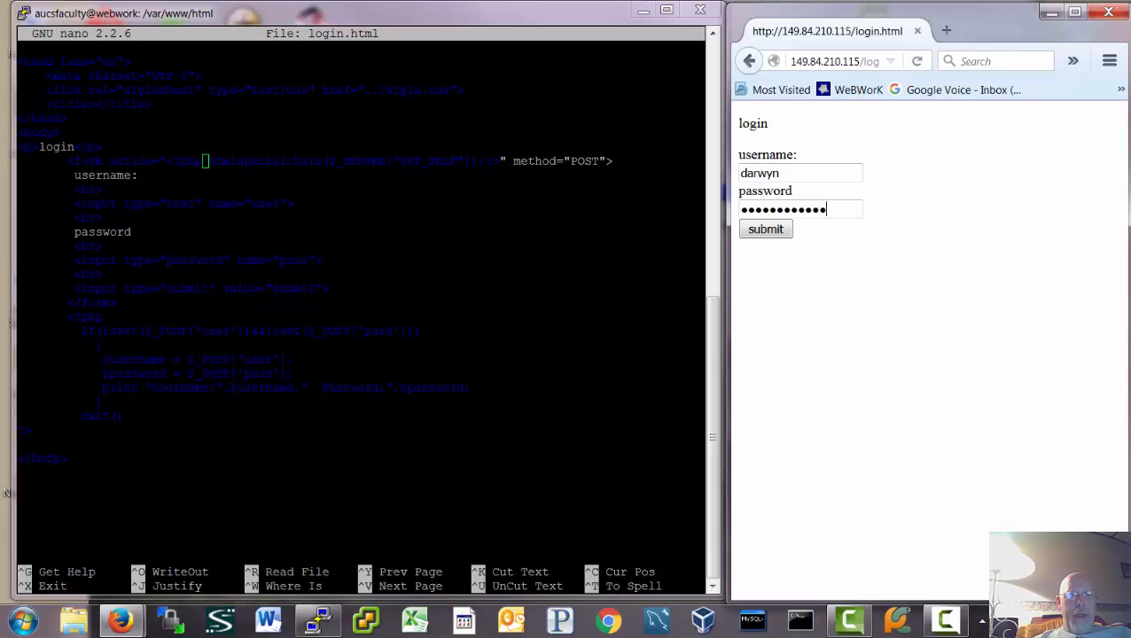
pyautogui.click(765, 229)
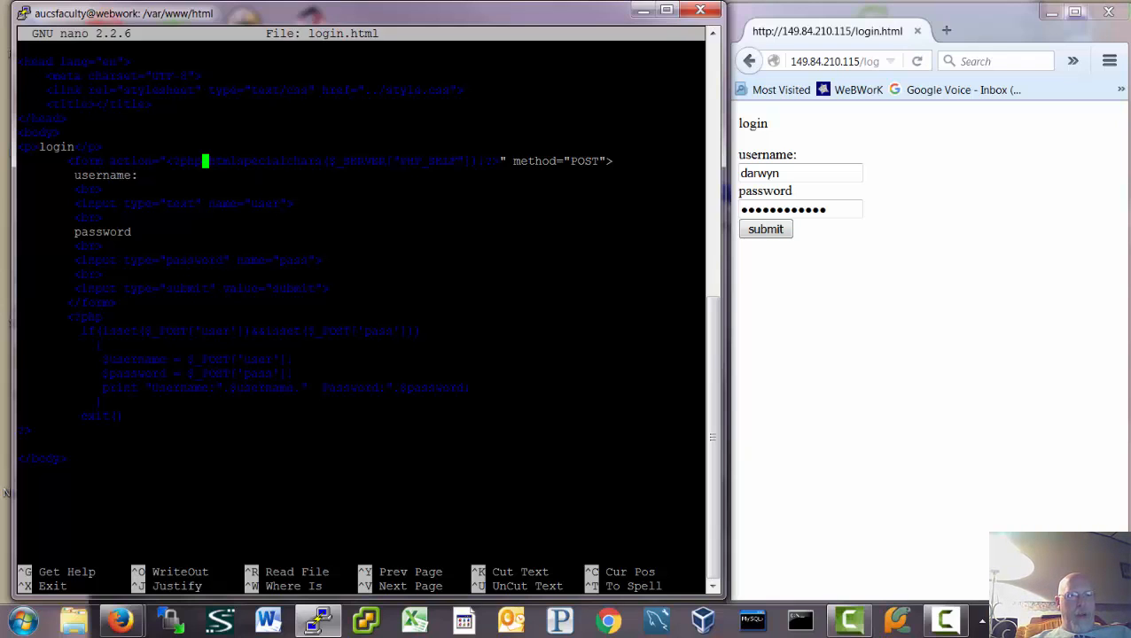
pyautogui.click(799, 174)
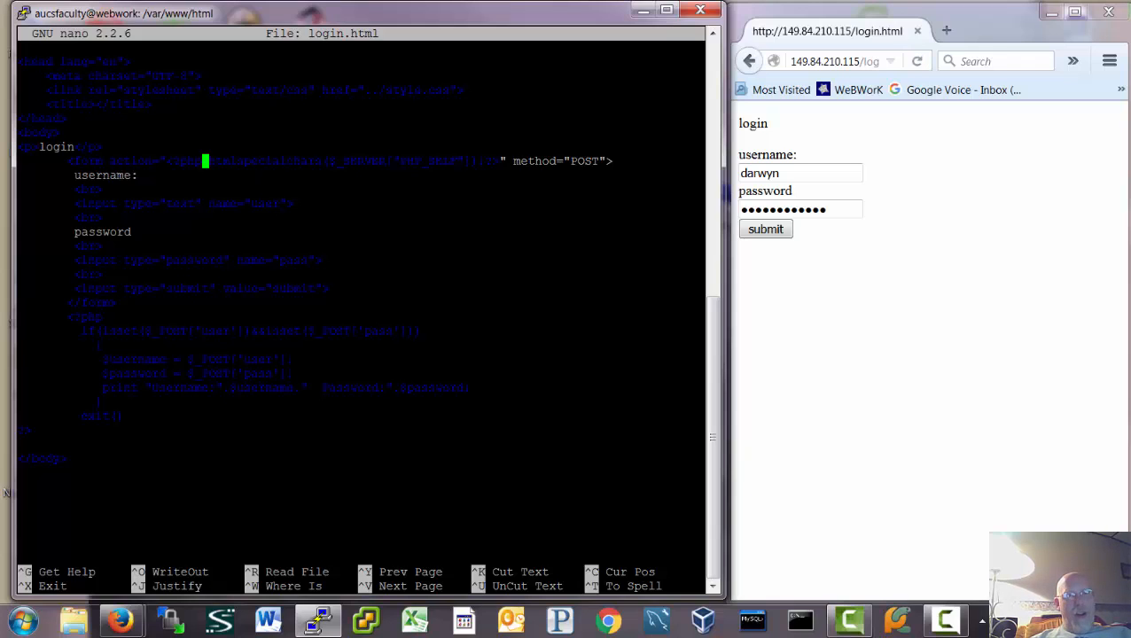
# Focus the login page's username field in Firefox
pyautogui.click(799, 174)
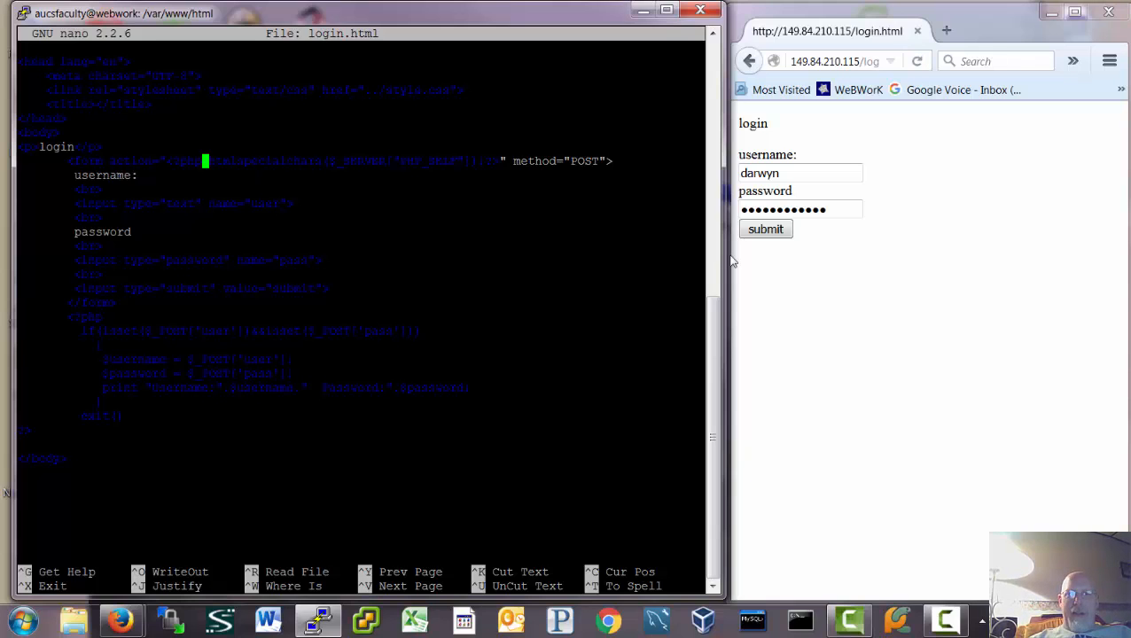
pyautogui.click(765, 229)
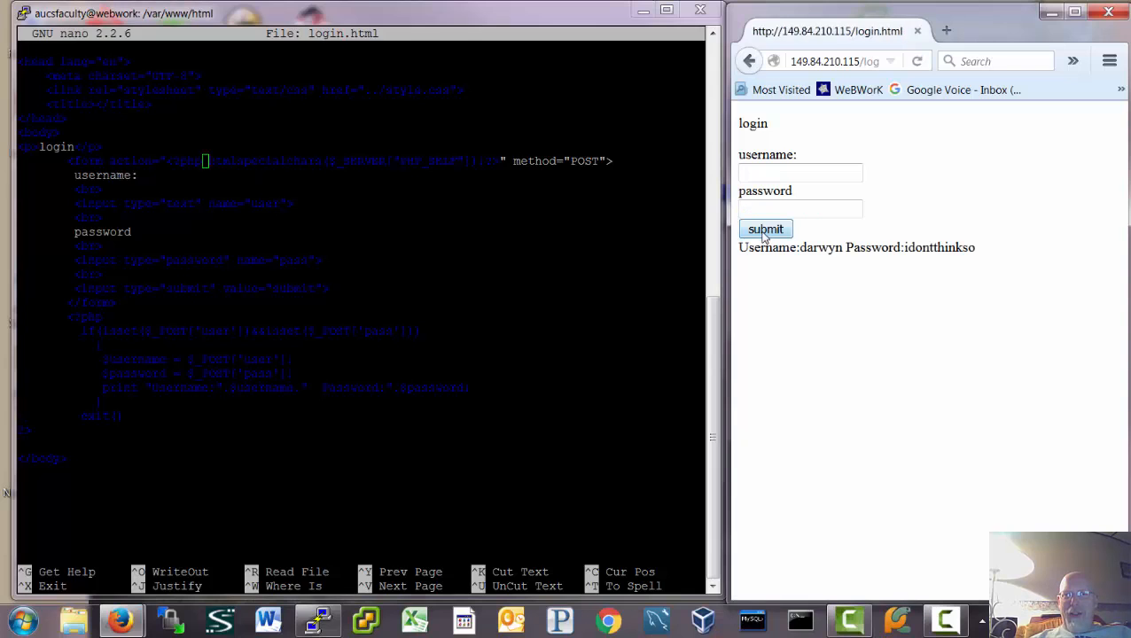
pyautogui.moveTo(940, 280)
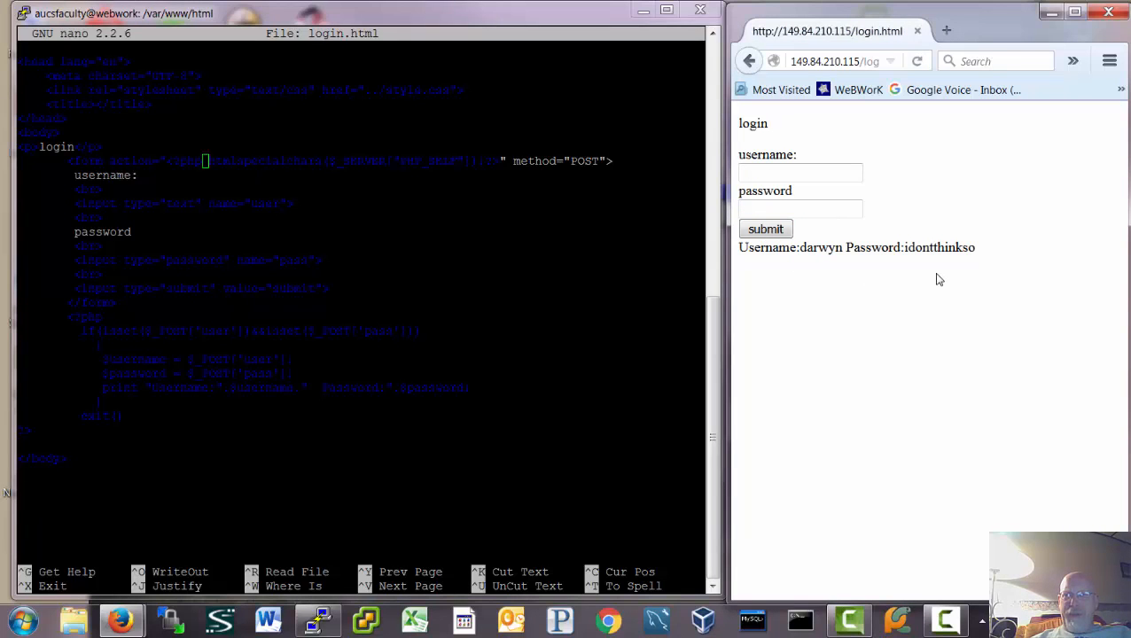
pyautogui.moveTo(747, 283)
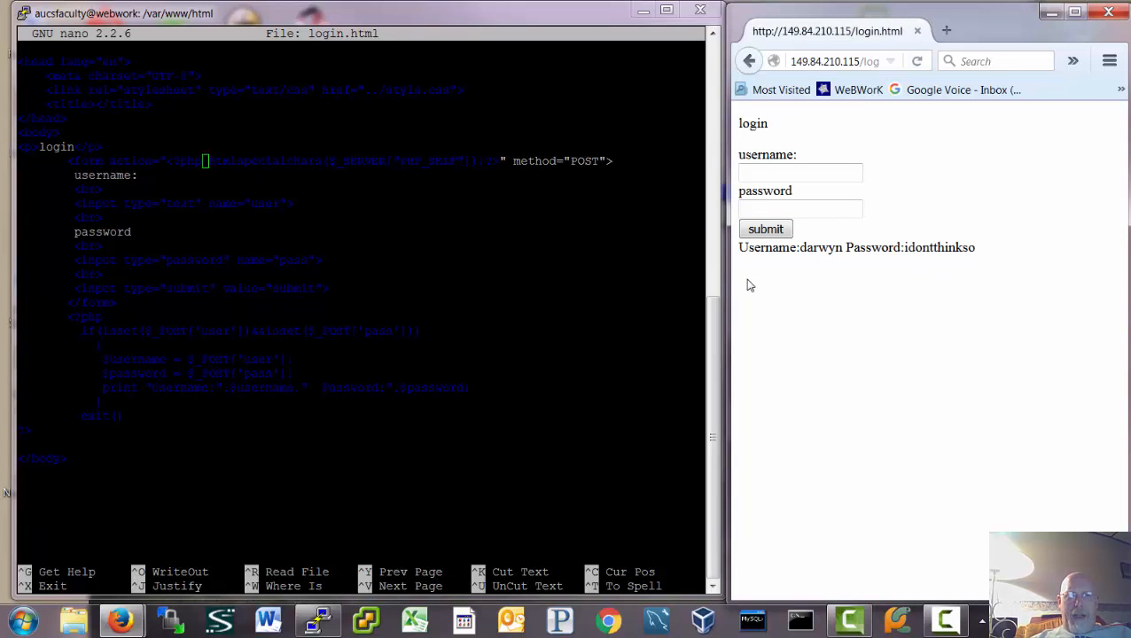